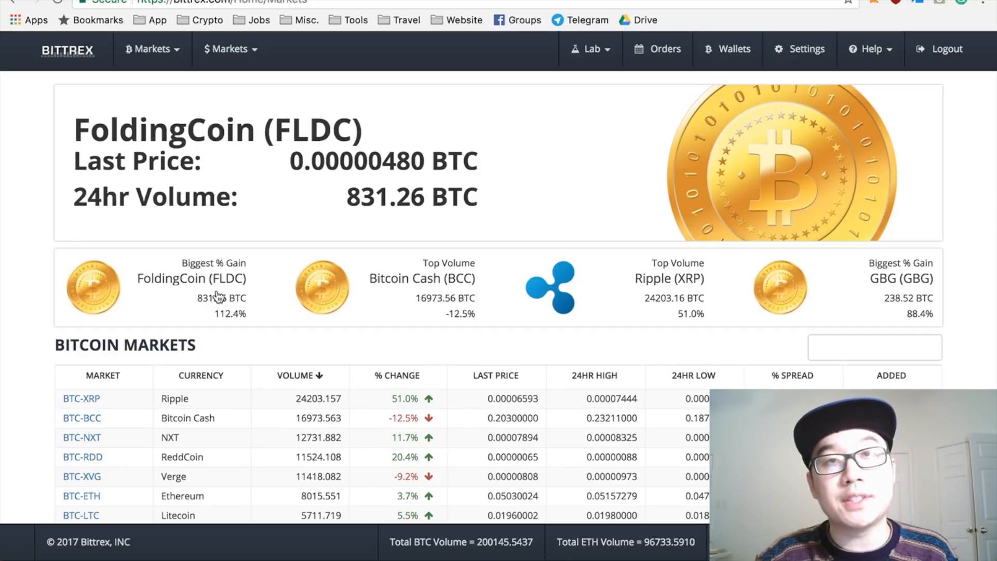
# Step: Open the ETH-ADA market page from the Ethereum Markets list
pyautogui.scroll(-3)
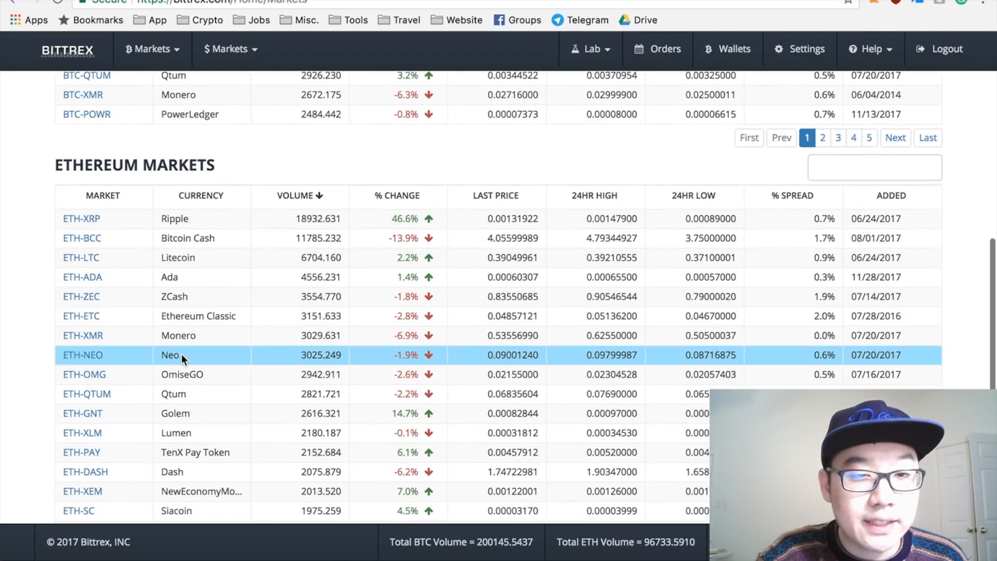
pyautogui.moveTo(99, 284)
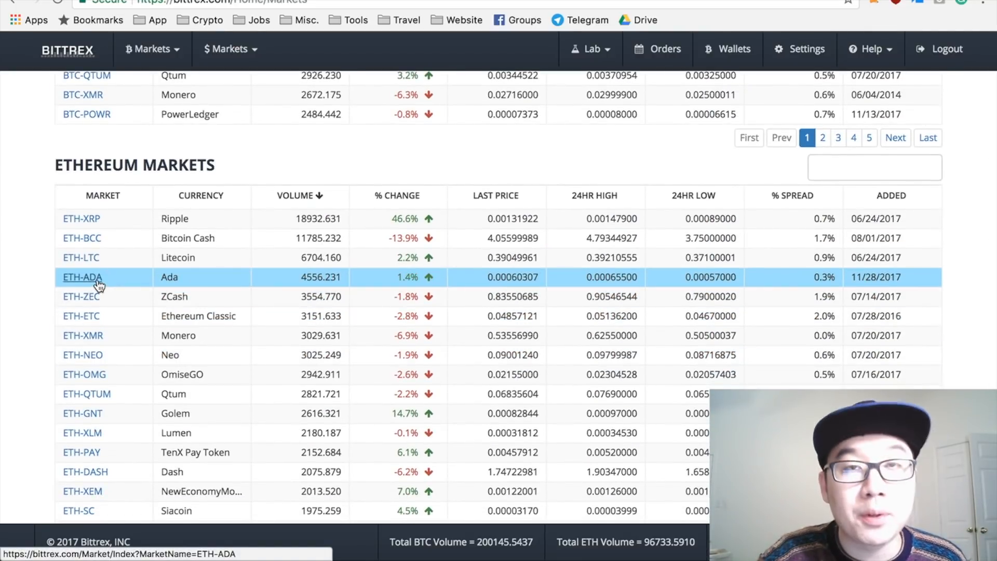
pyautogui.click(81, 277)
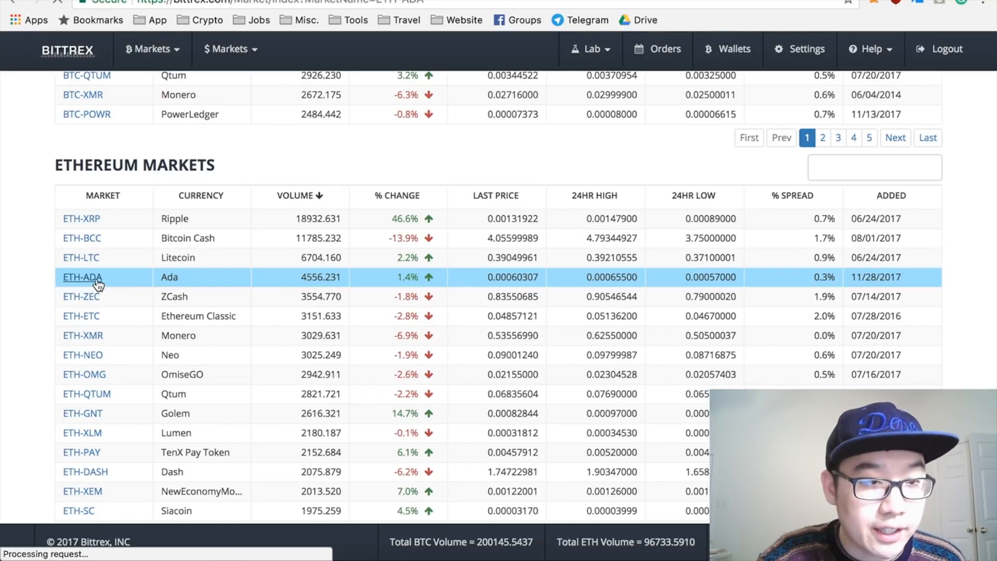
pyautogui.click(81, 277)
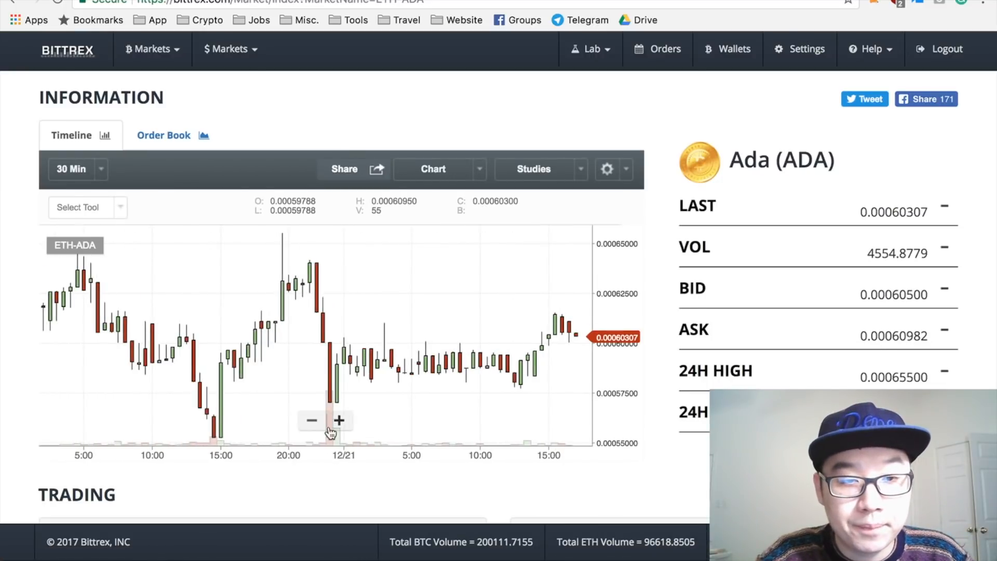
# Step: Enter 100 ADA units in the sell form, giving an ask of 0.000605 ETH
pyautogui.scroll(-3)
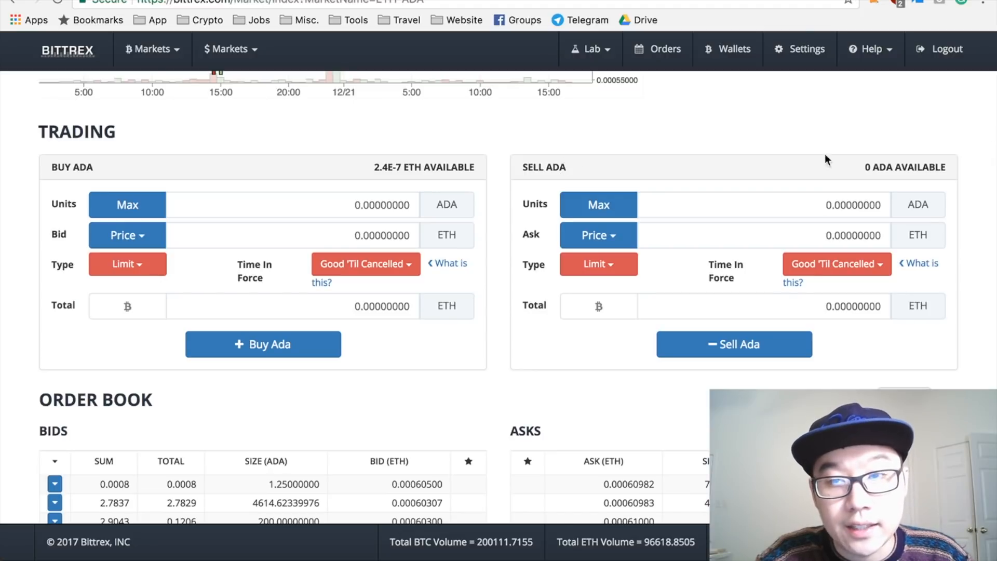
pyautogui.moveTo(866, 166)
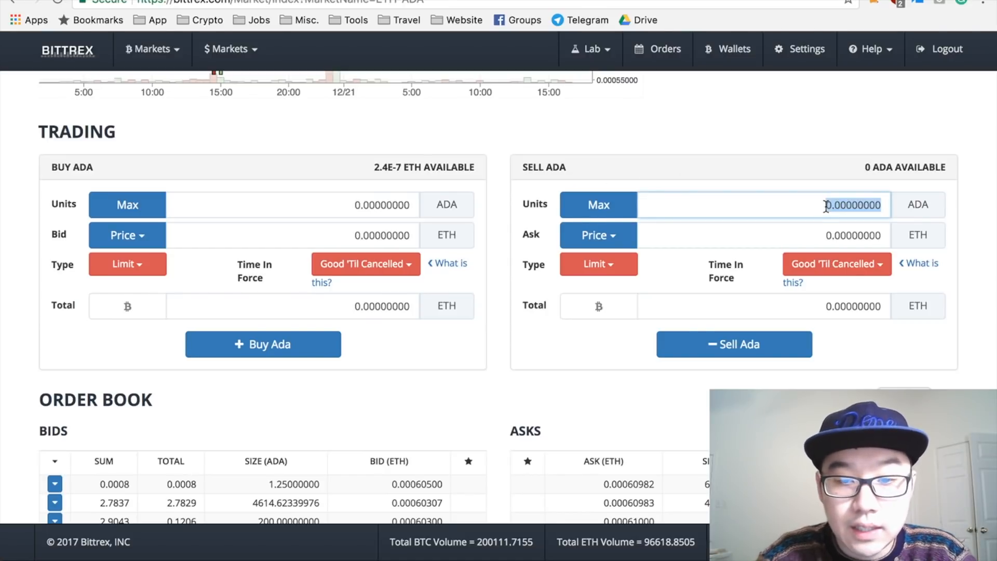
pyautogui.write('100')
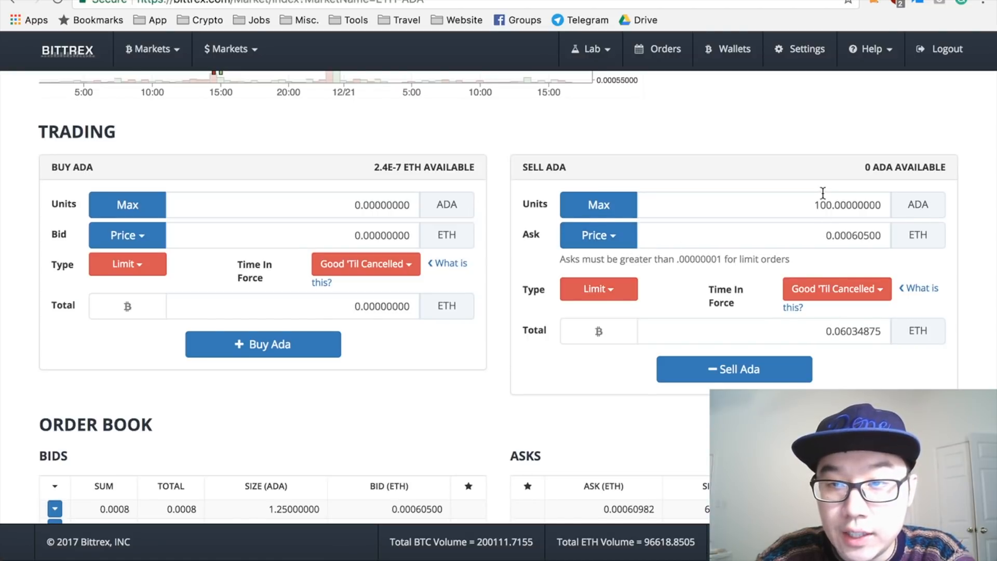
pyautogui.moveTo(849, 254)
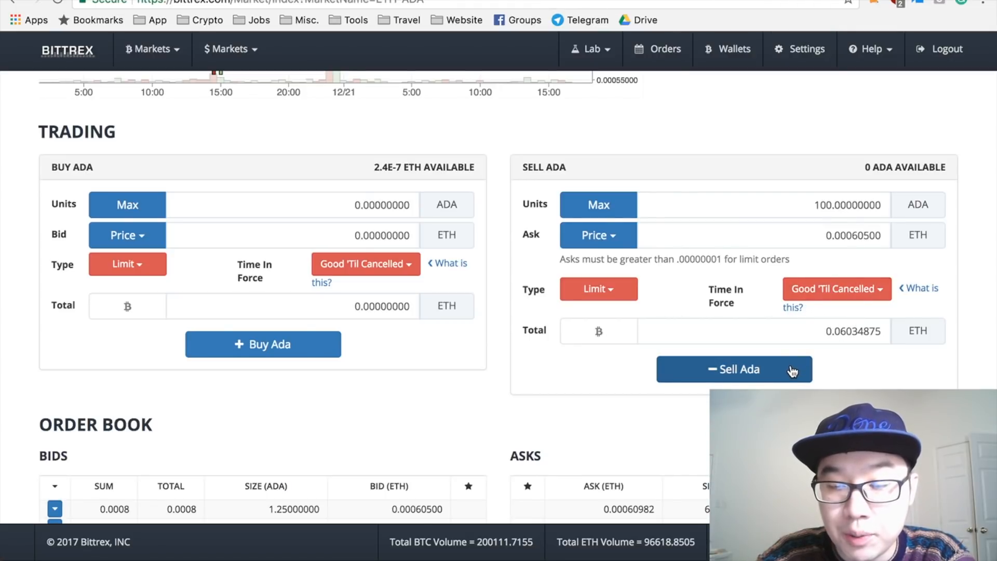
# Step: Scroll through the order book and confirm no open orders are listed
pyautogui.scroll(-3)
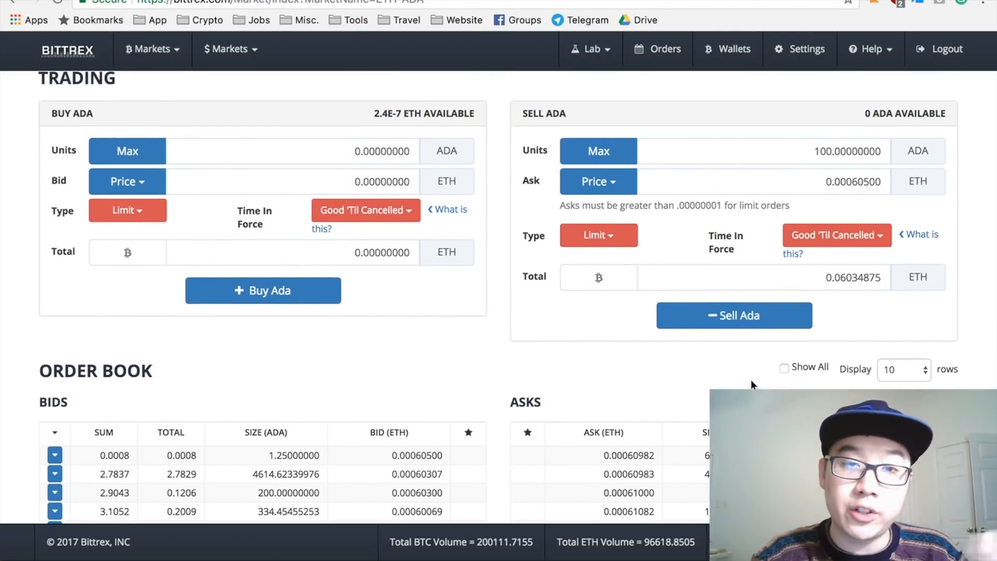
pyautogui.scroll(-3)
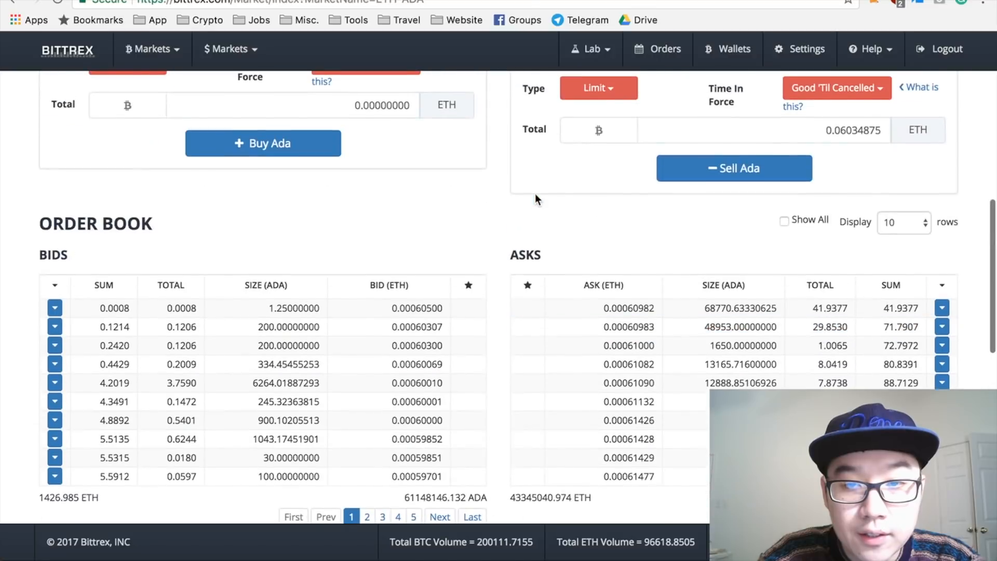
pyautogui.scroll(-3)
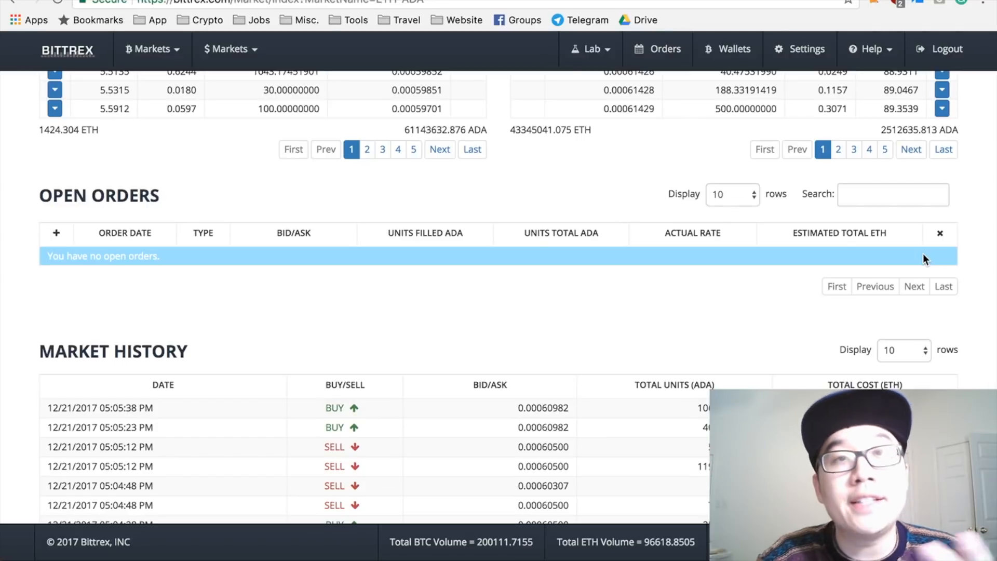
pyautogui.scroll(3)
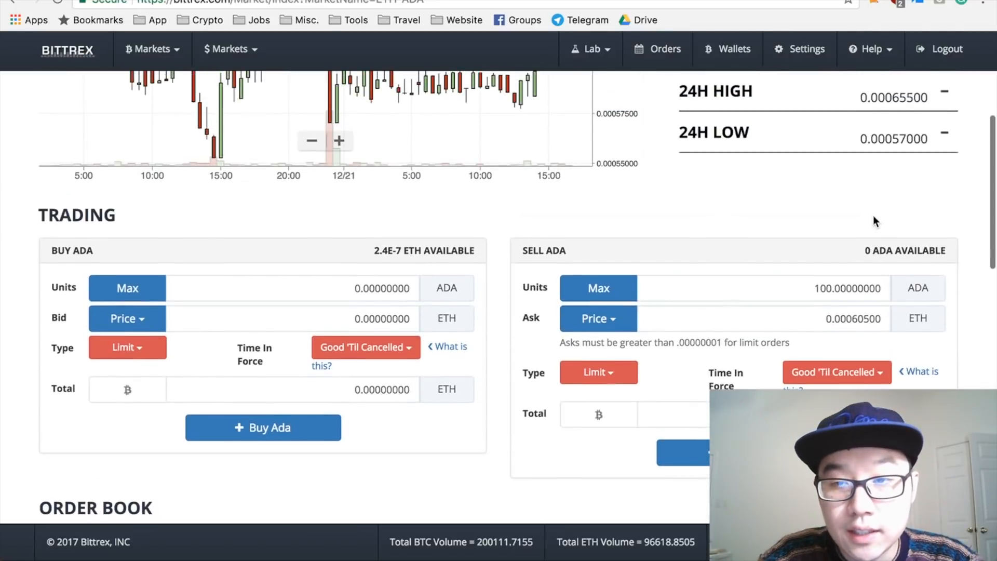
pyautogui.scroll(-3)
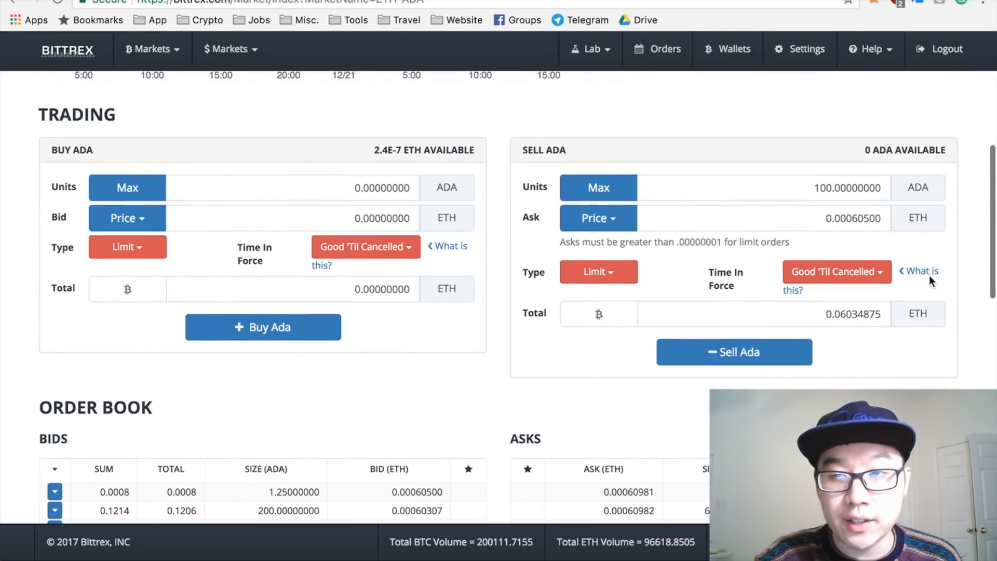
pyautogui.moveTo(865, 152)
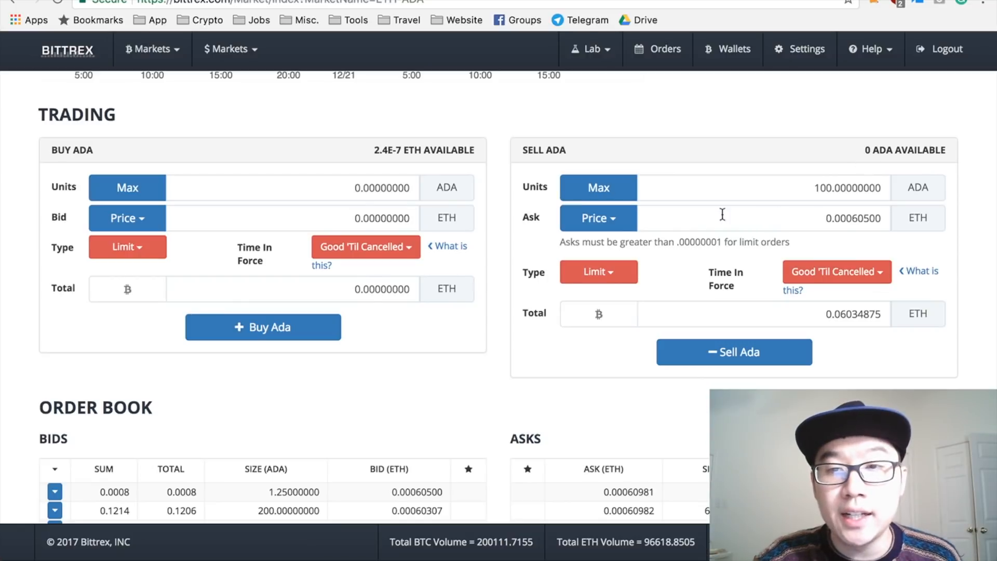
# Step: Focus the sell order's ask price, then go to the Wallets balances page
pyautogui.click(597, 219)
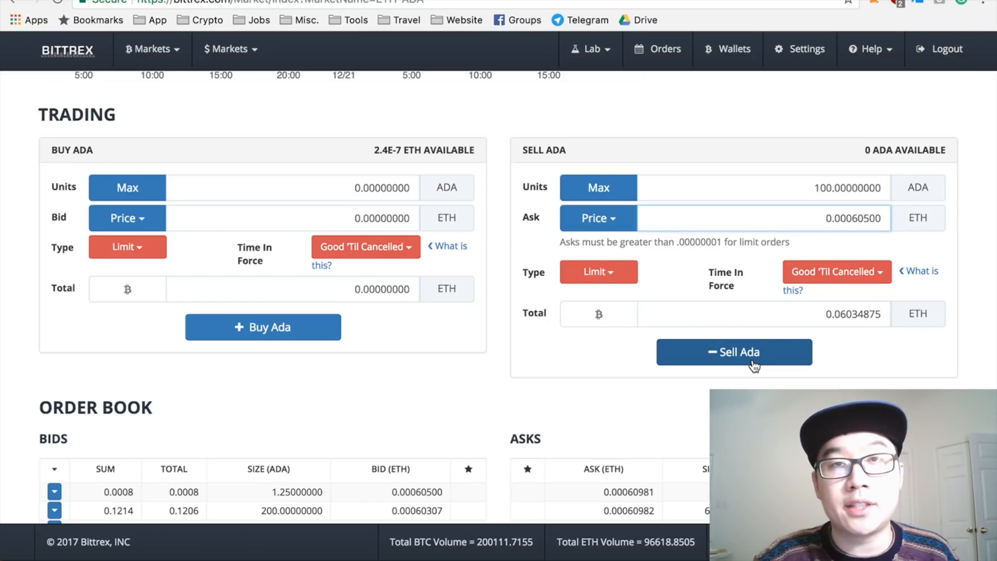
pyautogui.scroll(-3)
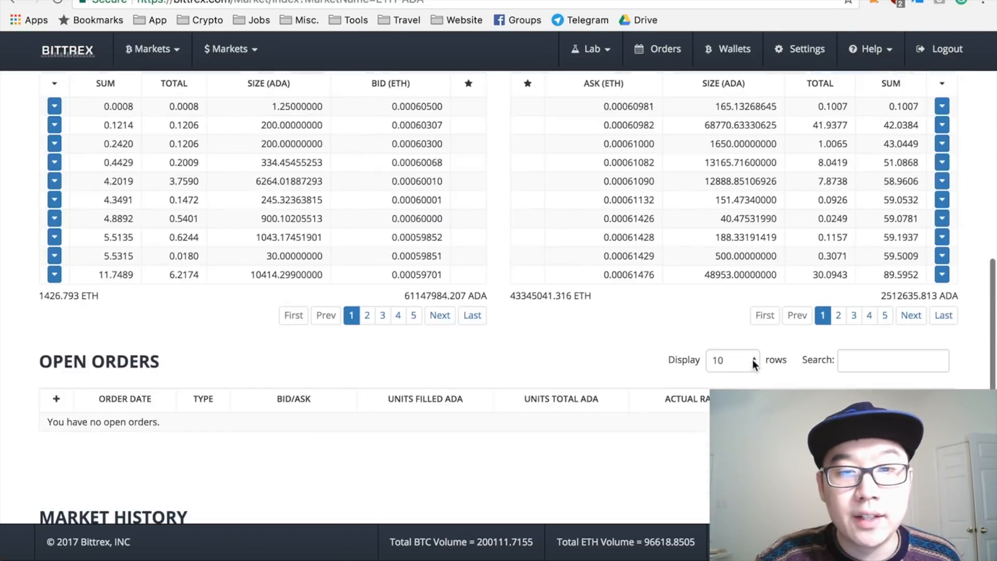
pyautogui.click(734, 49)
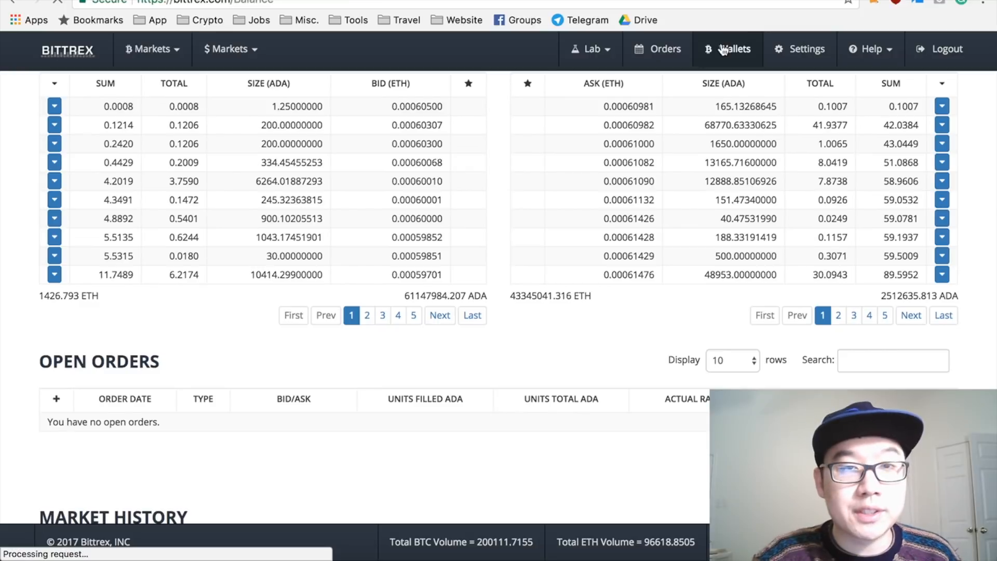
# Step: Leave the Ethereum withdrawal form empty and switch to the GDAX ETH/USD page
pyautogui.click(736, 49)
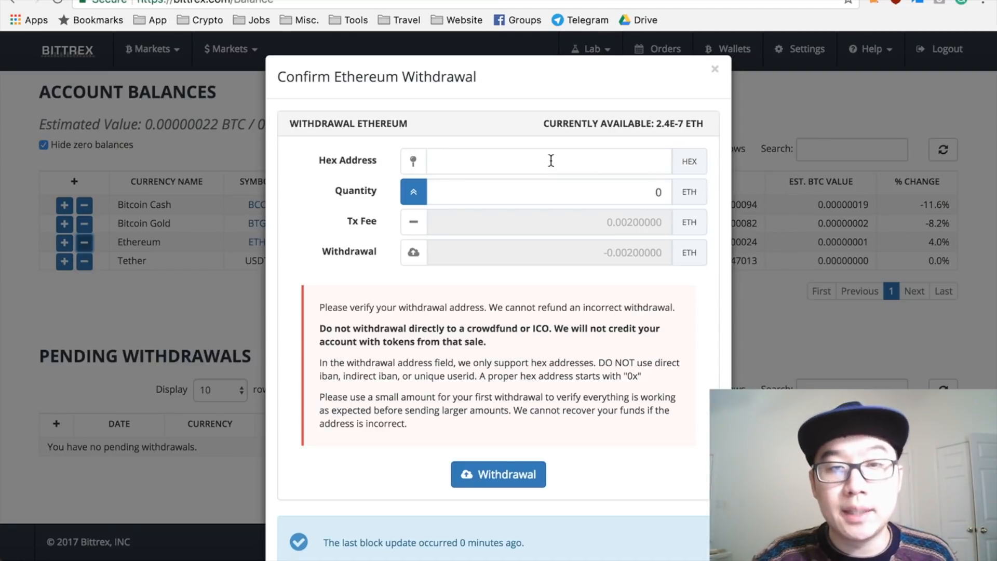
pyautogui.click(541, 191)
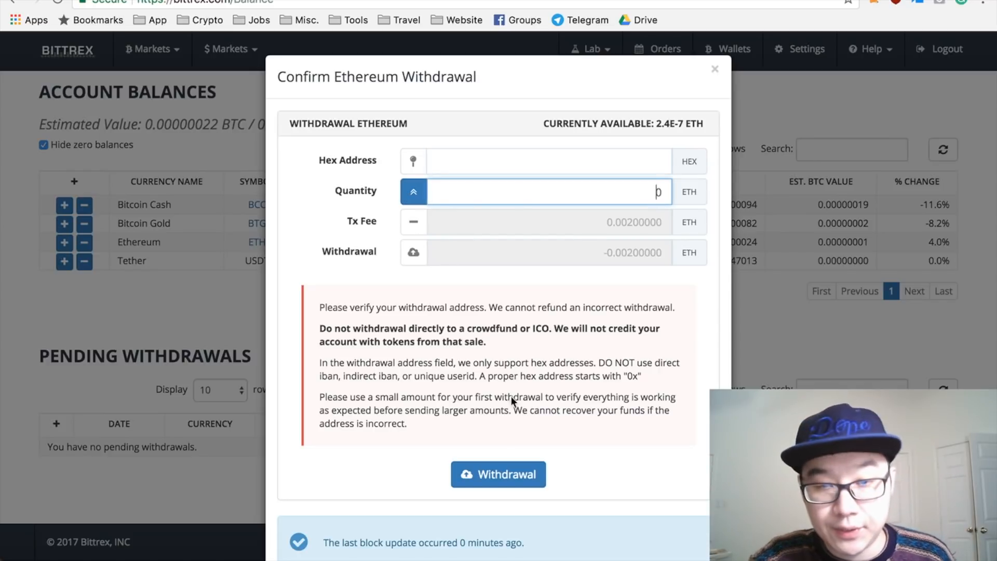
pyautogui.moveTo(235, 480)
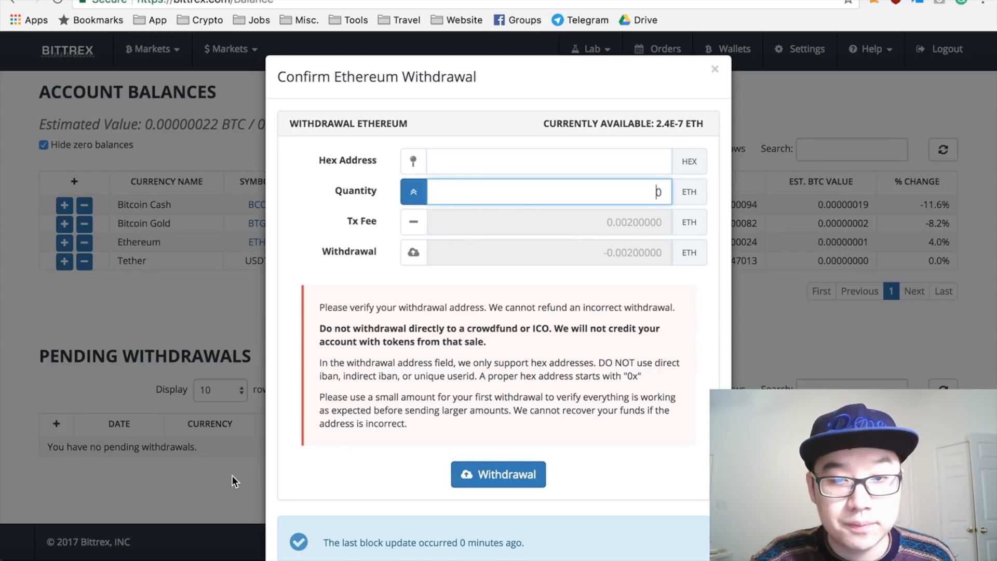
pyautogui.click(715, 69)
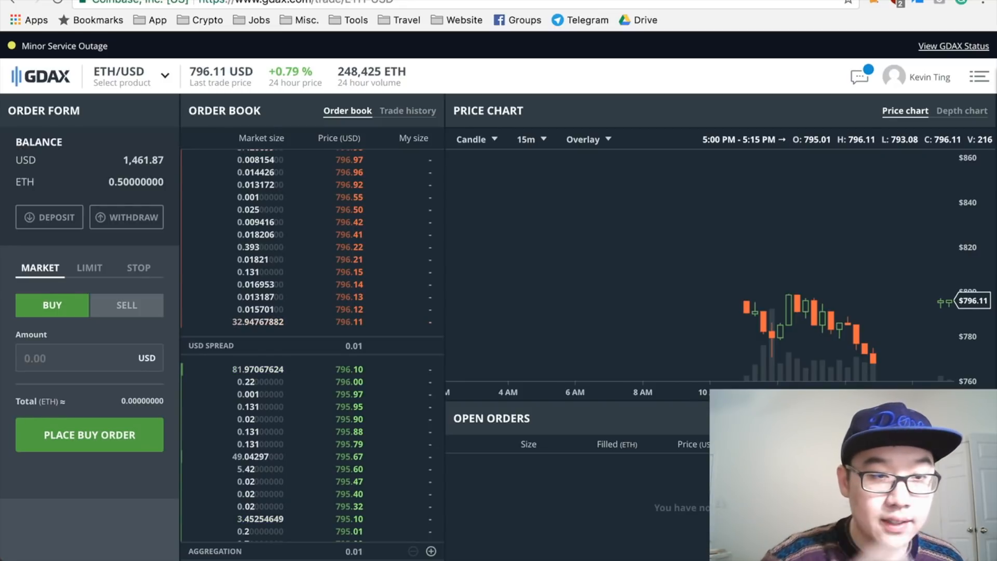
pyautogui.click(130, 76)
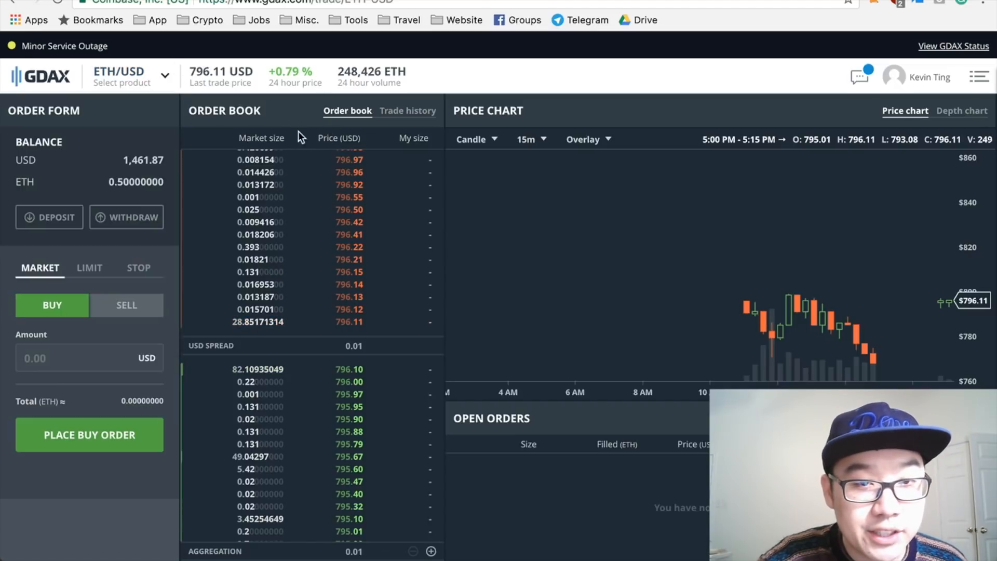
pyautogui.click(125, 76)
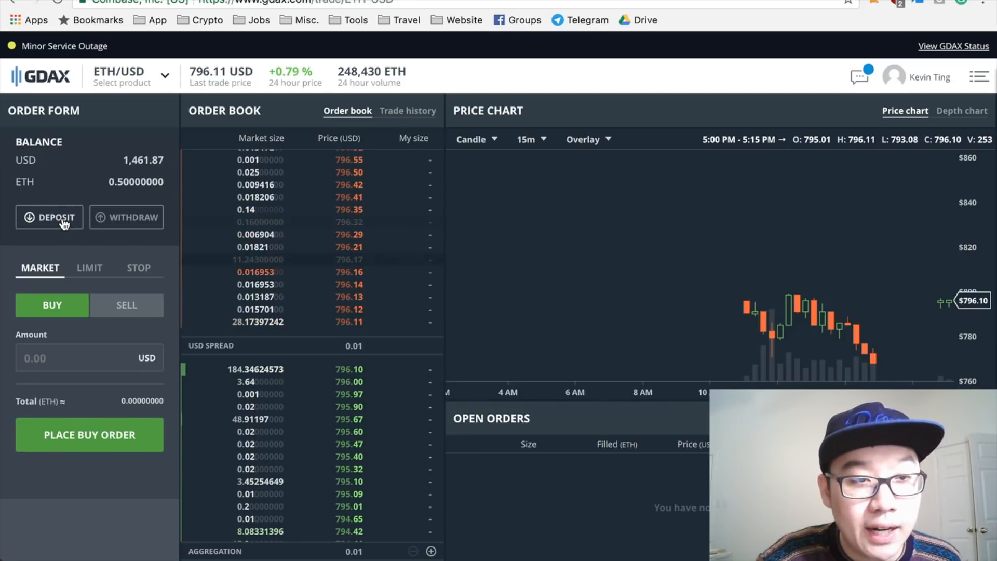
pyautogui.click(49, 217)
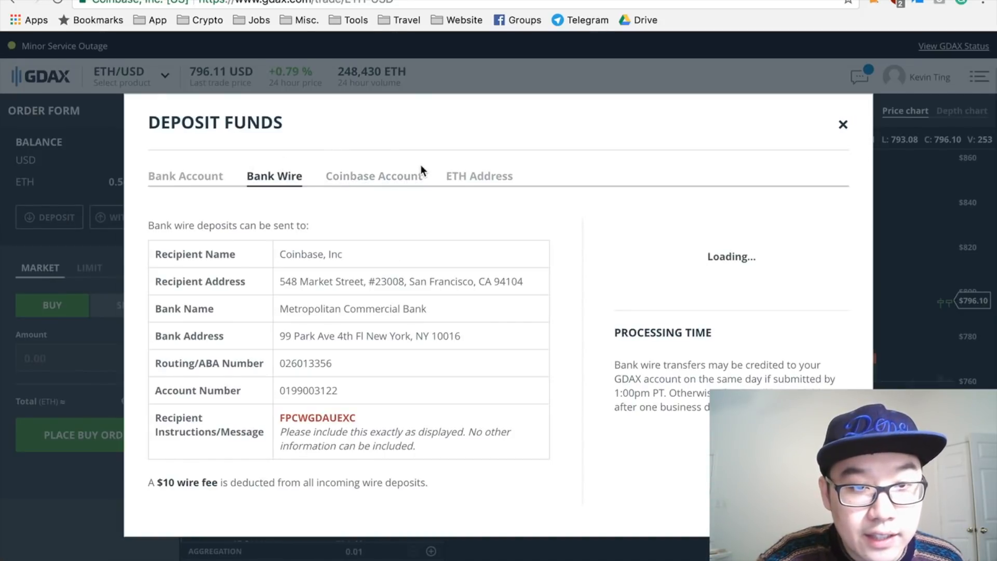
pyautogui.click(479, 176)
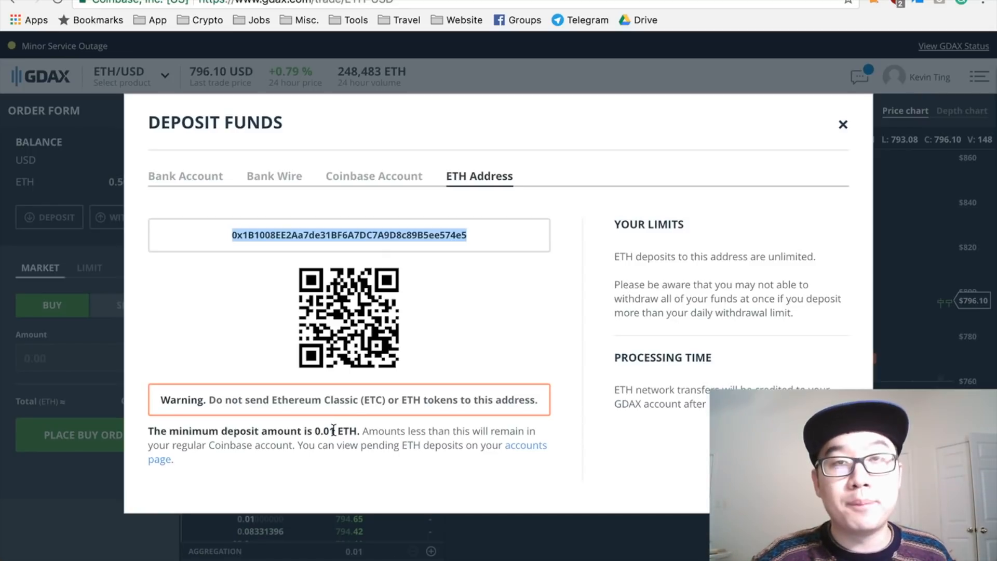
pyautogui.moveTo(807, 195)
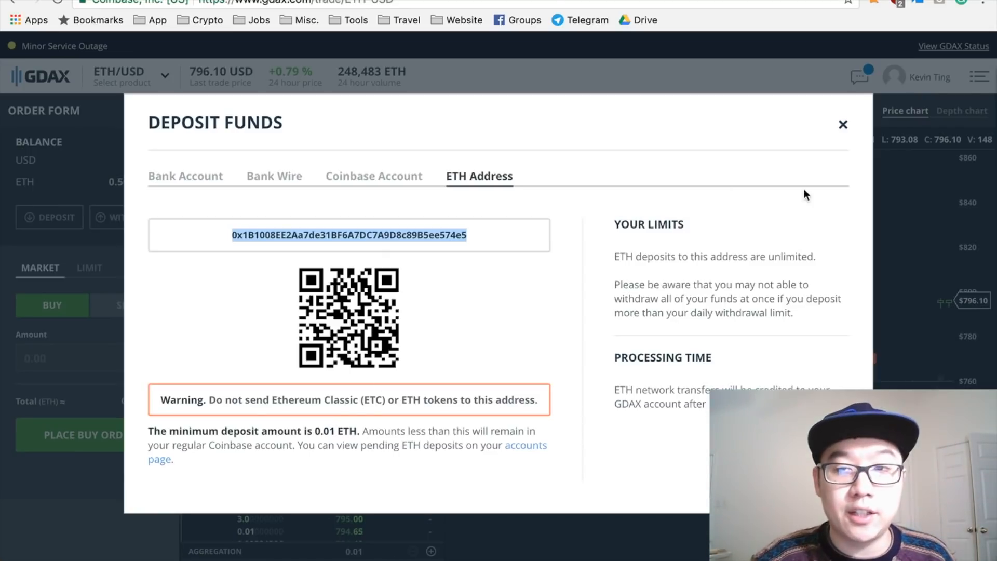
pyautogui.click(844, 124)
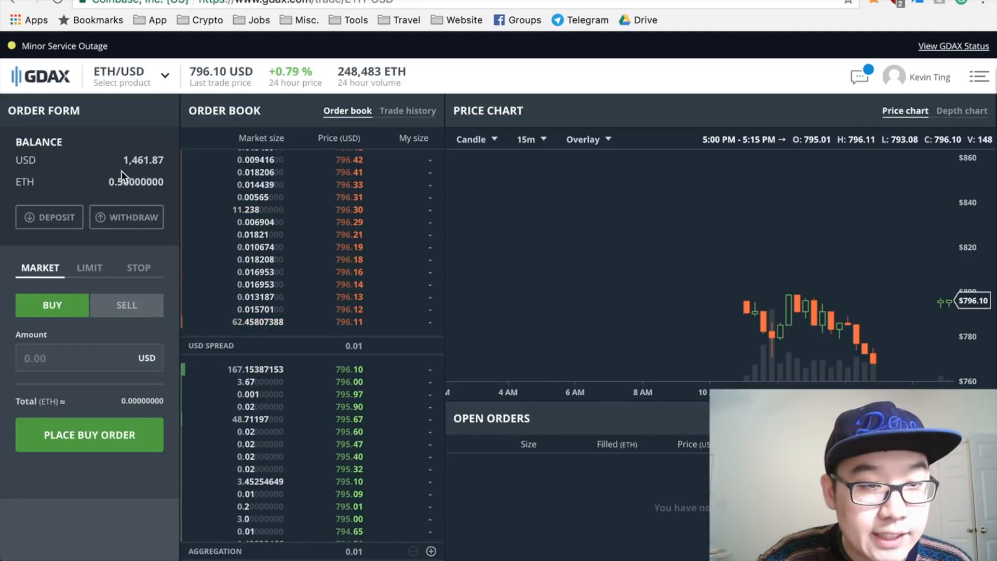
pyautogui.moveTo(136, 182)
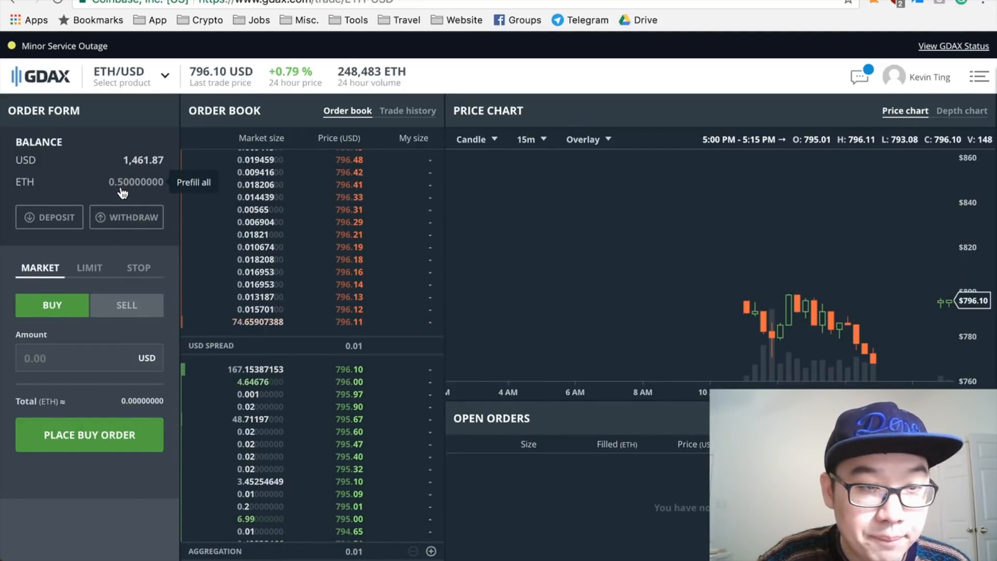
# Step: Prepare a limit sell of 0.5 ETH at 797 USD, then bring up Withdraw Funds
pyautogui.click(88, 267)
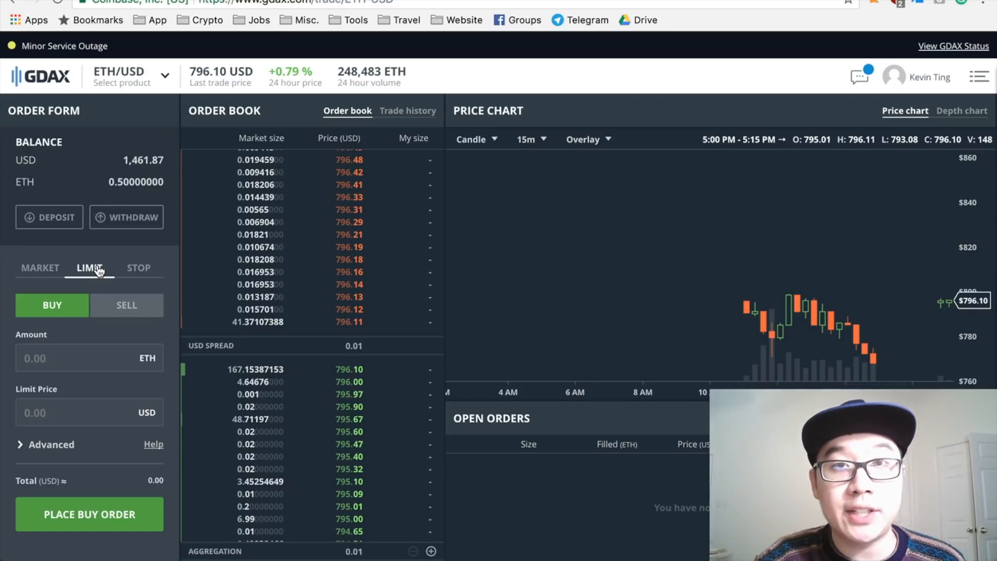
pyautogui.click(126, 305)
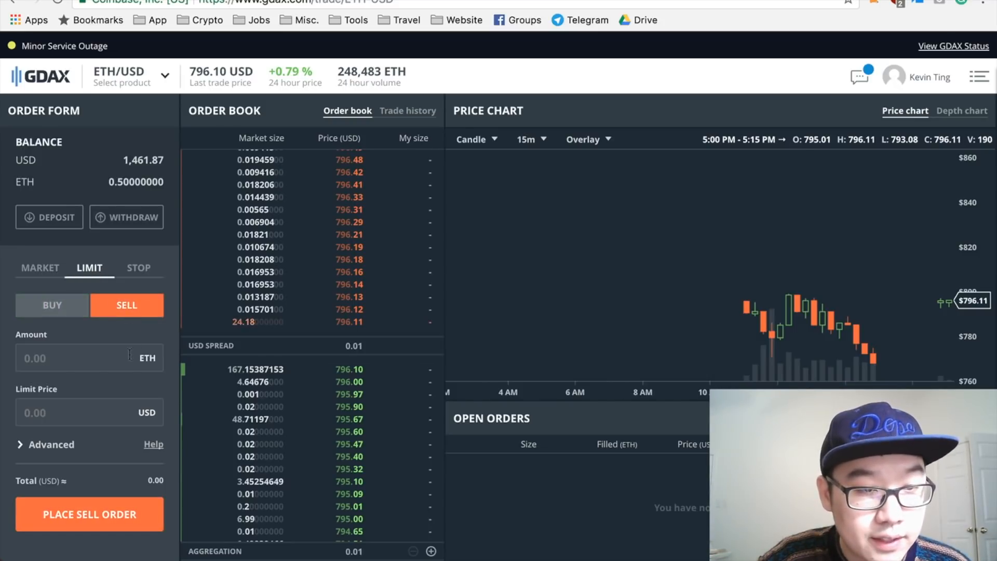
pyautogui.write('.5')
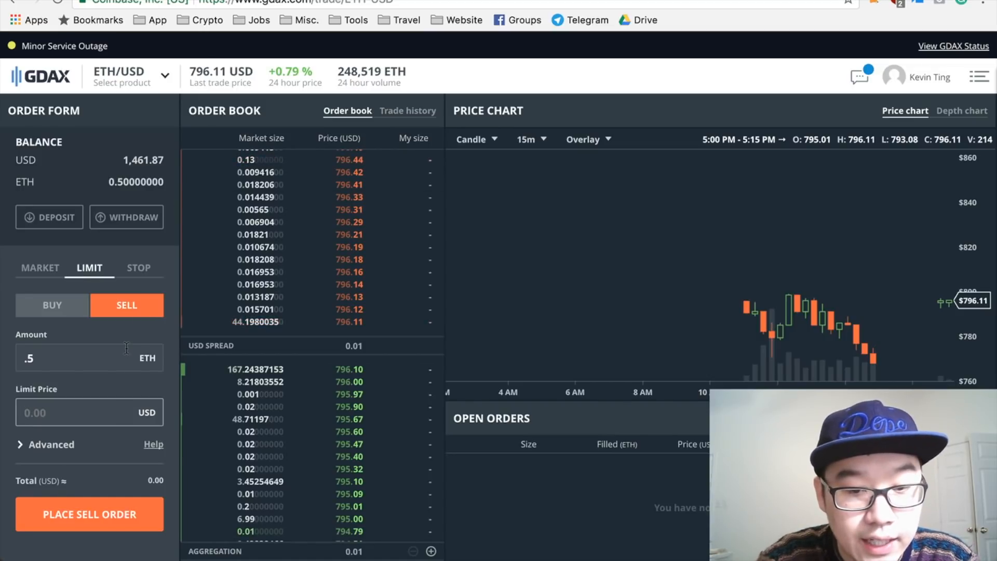
pyautogui.write('797')
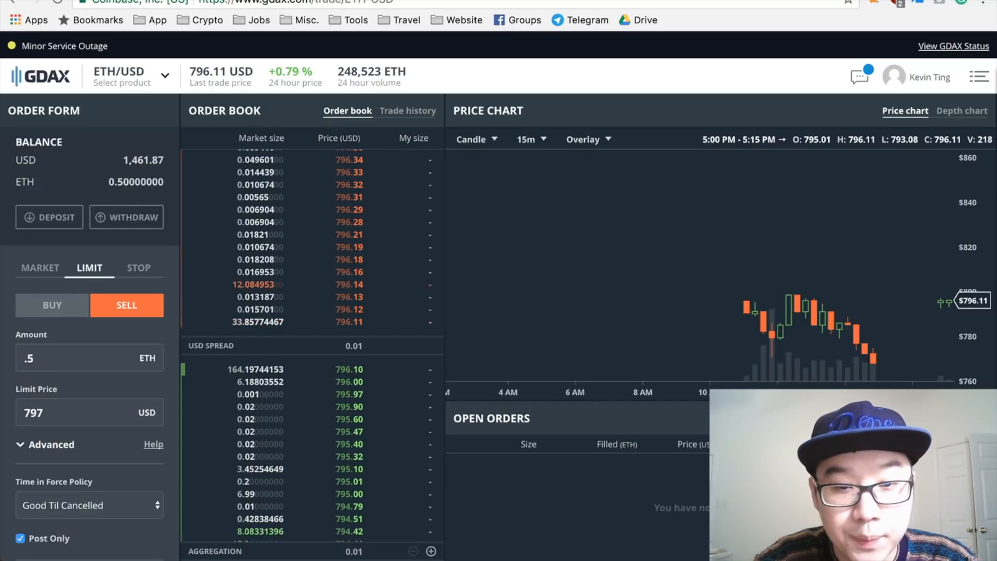
pyautogui.moveTo(136, 181)
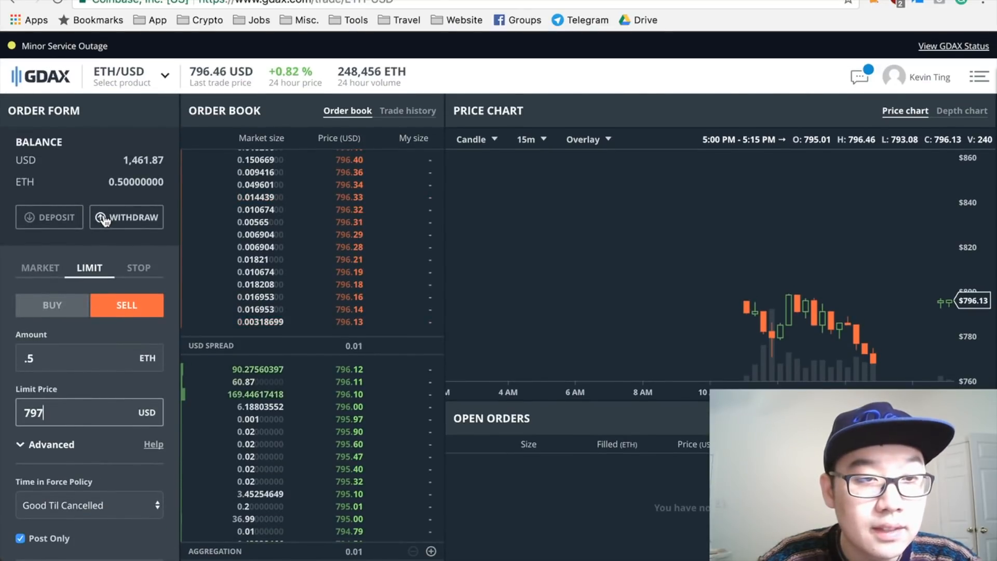
pyautogui.click(126, 217)
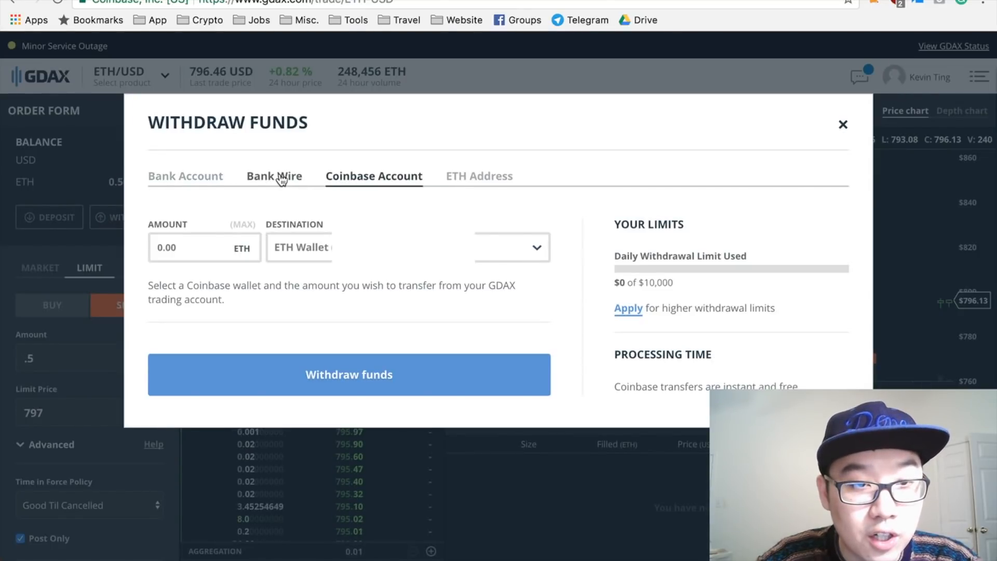
# Step: Choose Bank Account as the withdrawal destination and enter 1000 USD
pyautogui.click(185, 176)
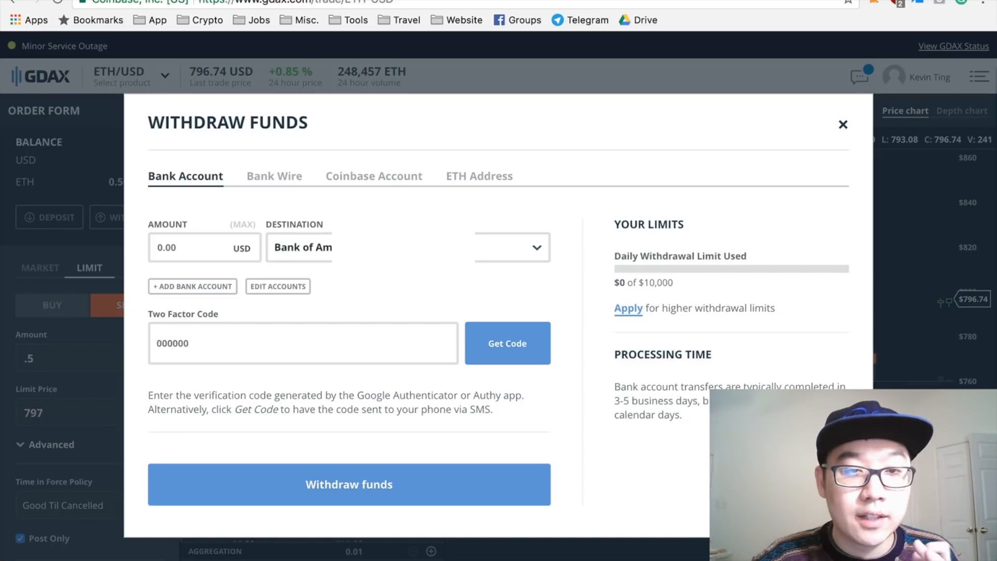
pyautogui.click(197, 247)
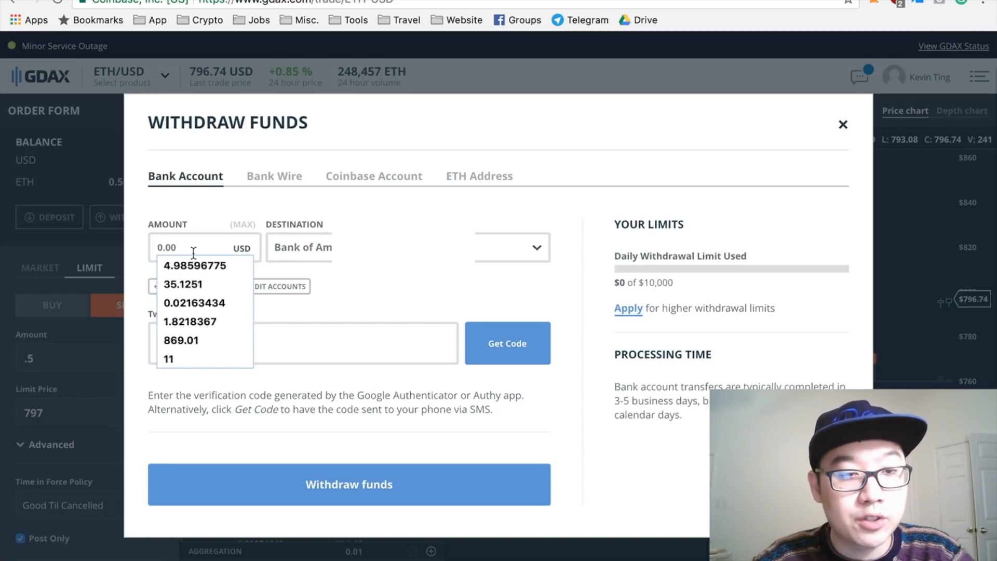
pyautogui.write('1000')
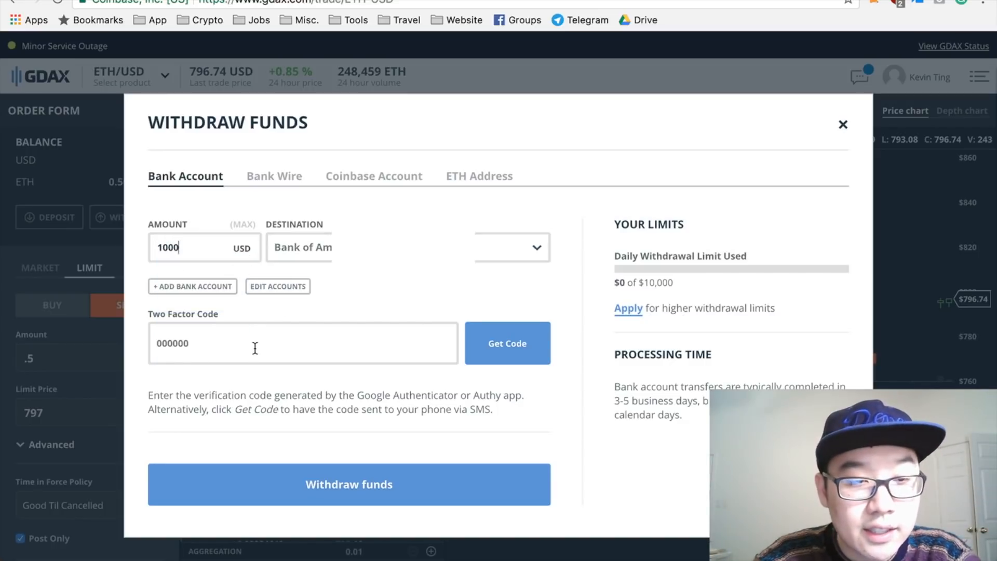